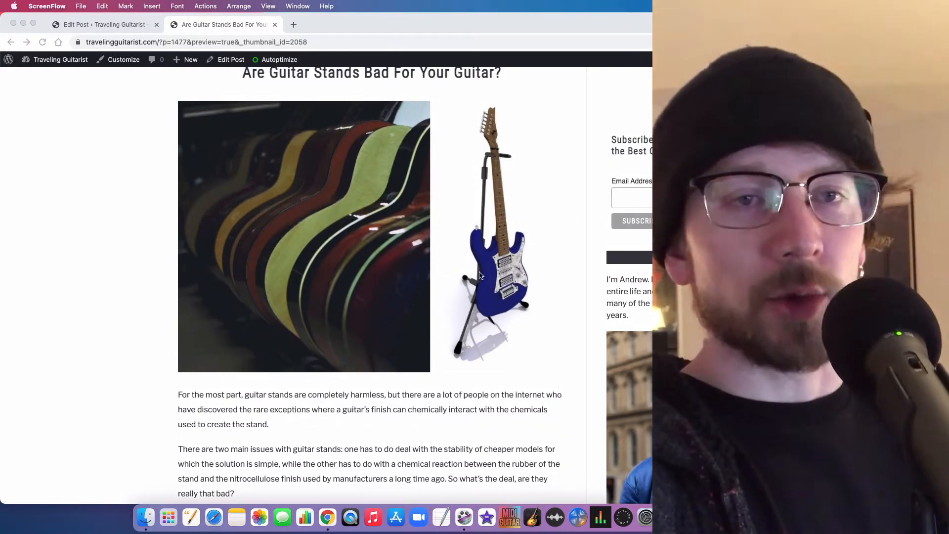
mouse_move(555, 356)
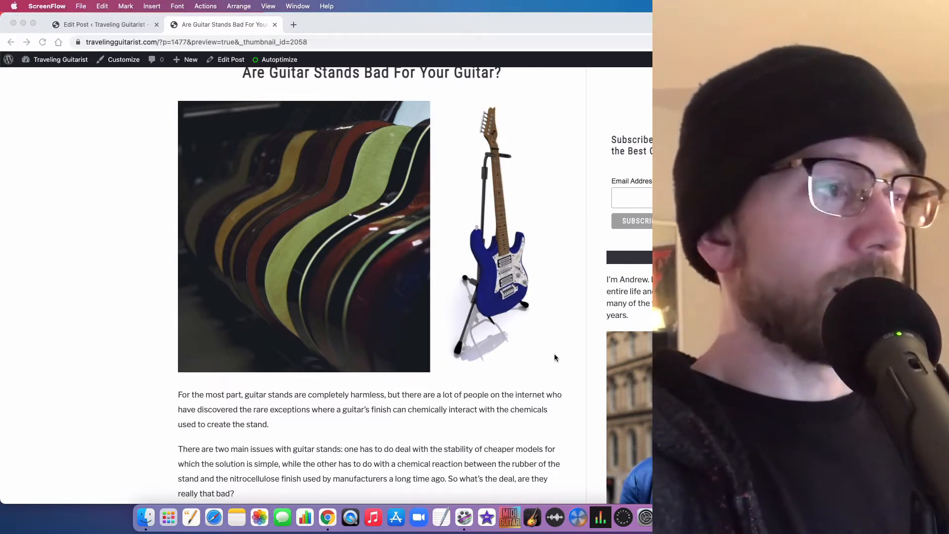
mouse_move(535, 393)
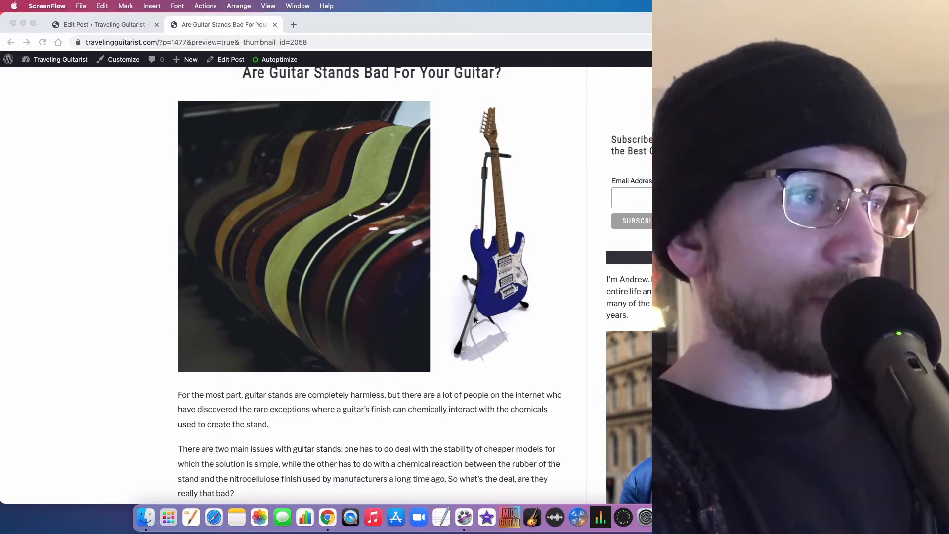
- Scroll down through the unstable cheap stands section to the Hercules stand image and nitrocellulose notes
scroll(down, 3)
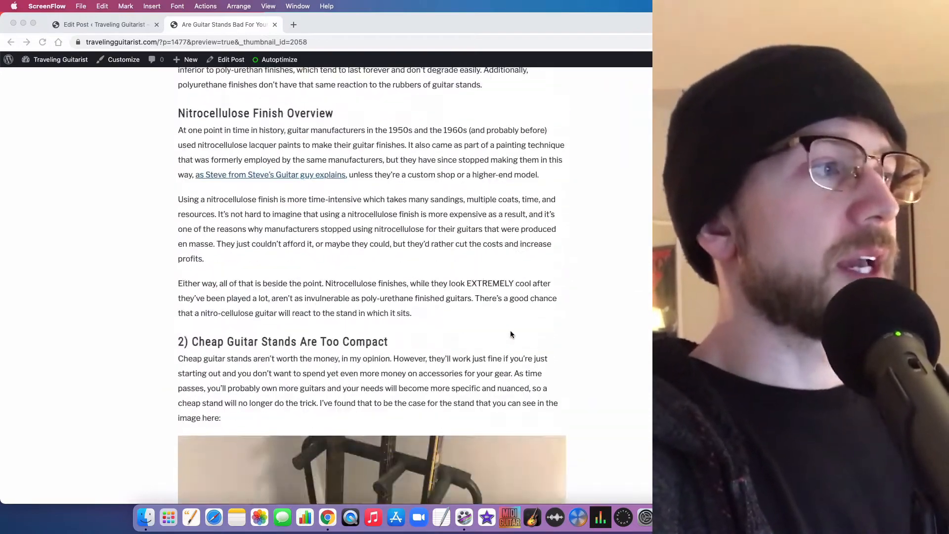
scroll(down, 3)
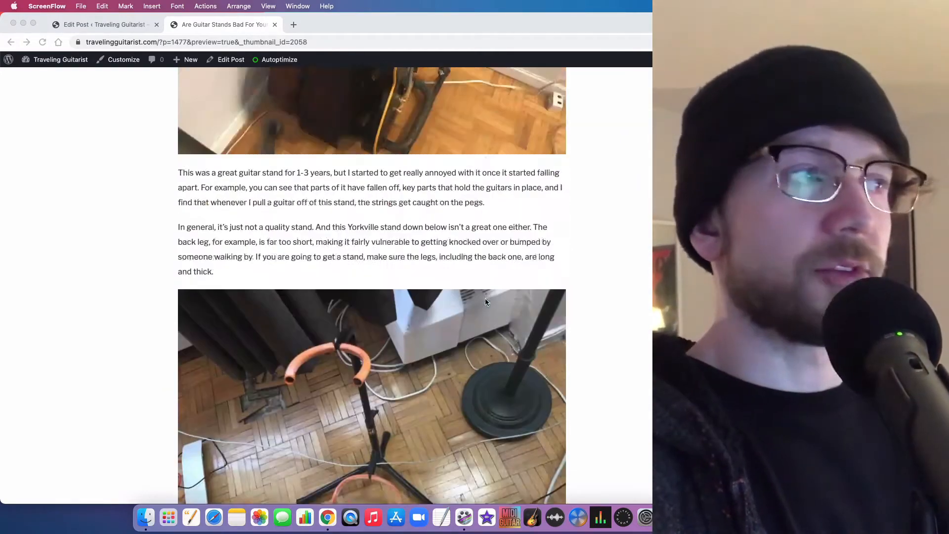
scroll(up, 3)
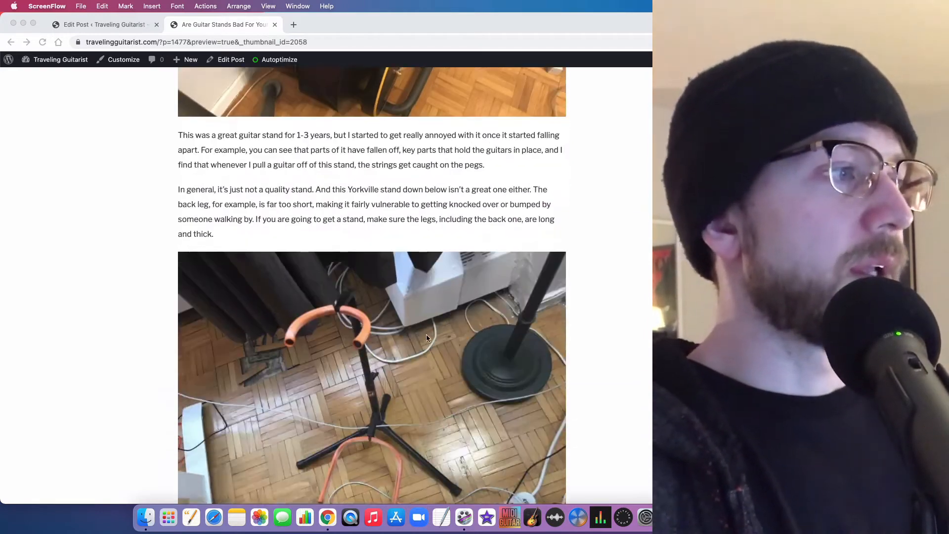
scroll(down, 3)
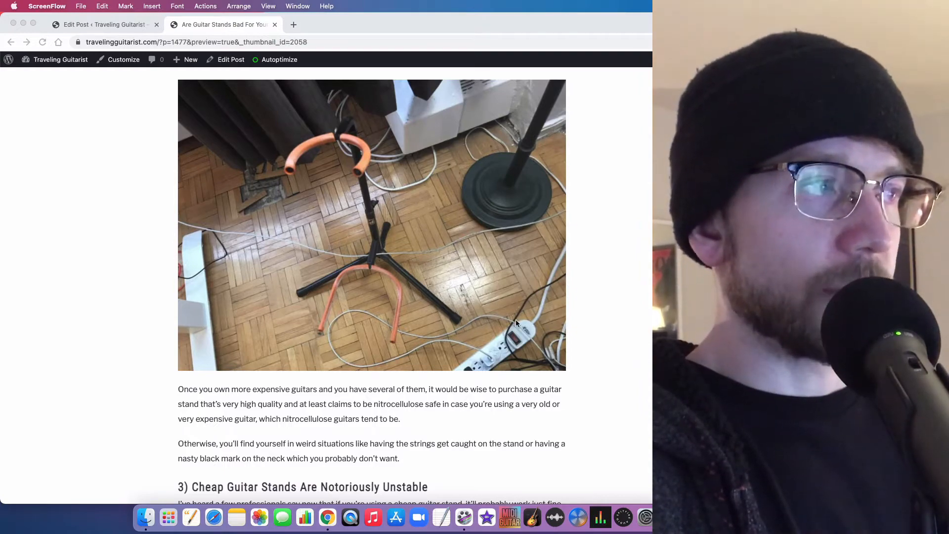
scroll(down, 3)
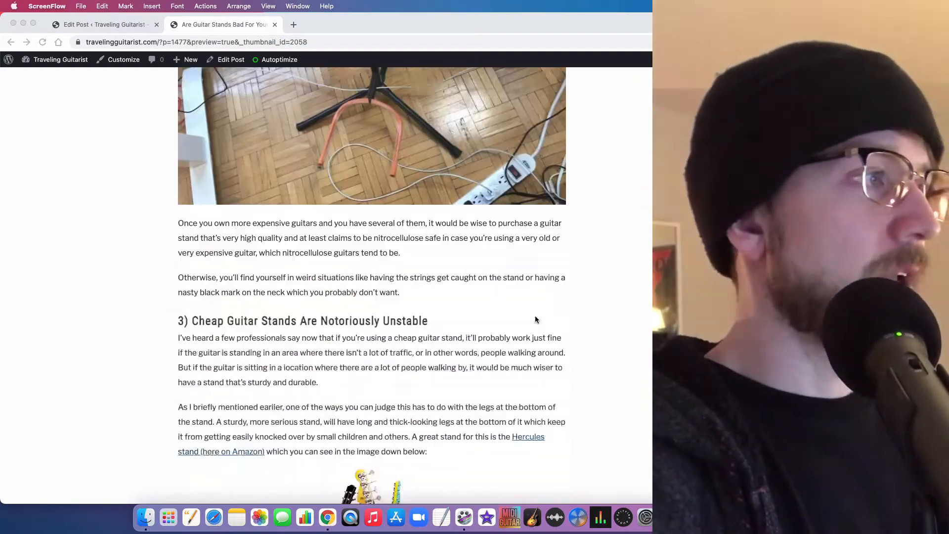
scroll(down, 3)
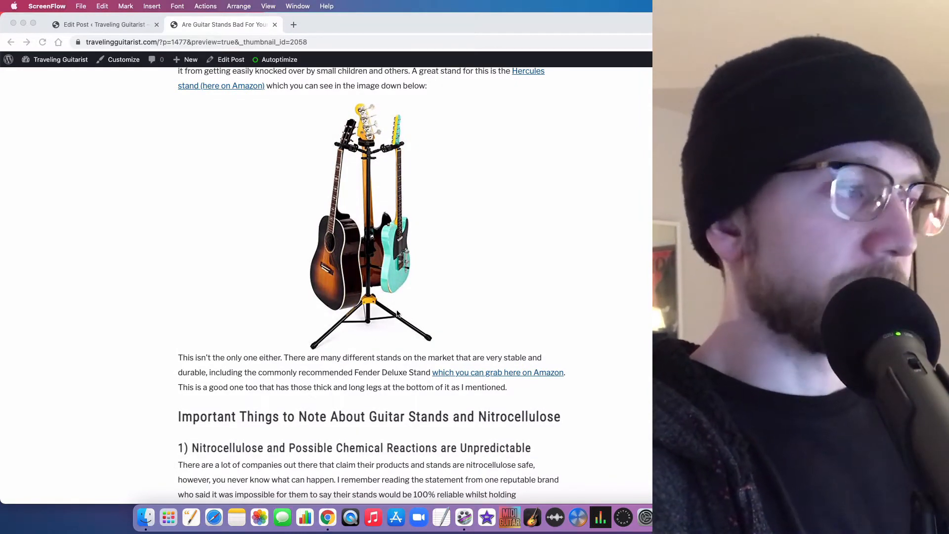
scroll(down, 3)
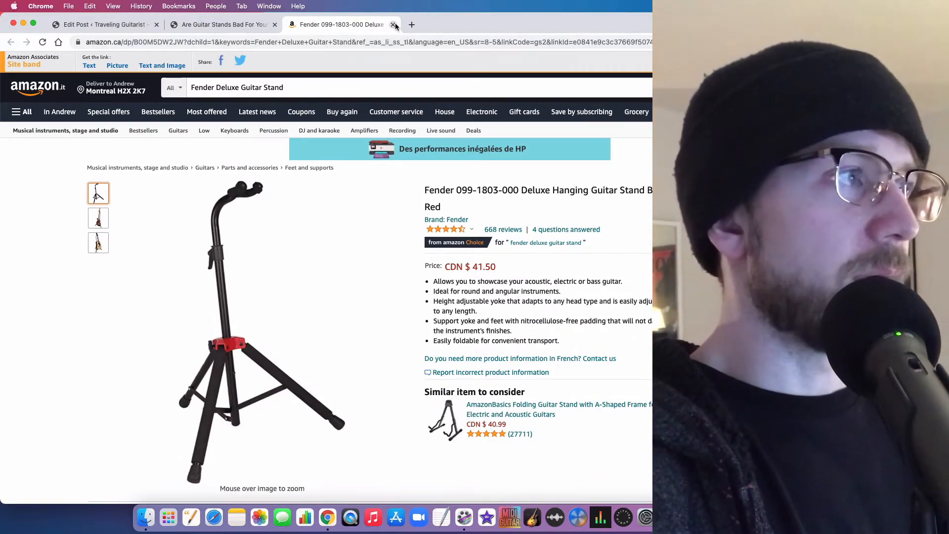
click(395, 24)
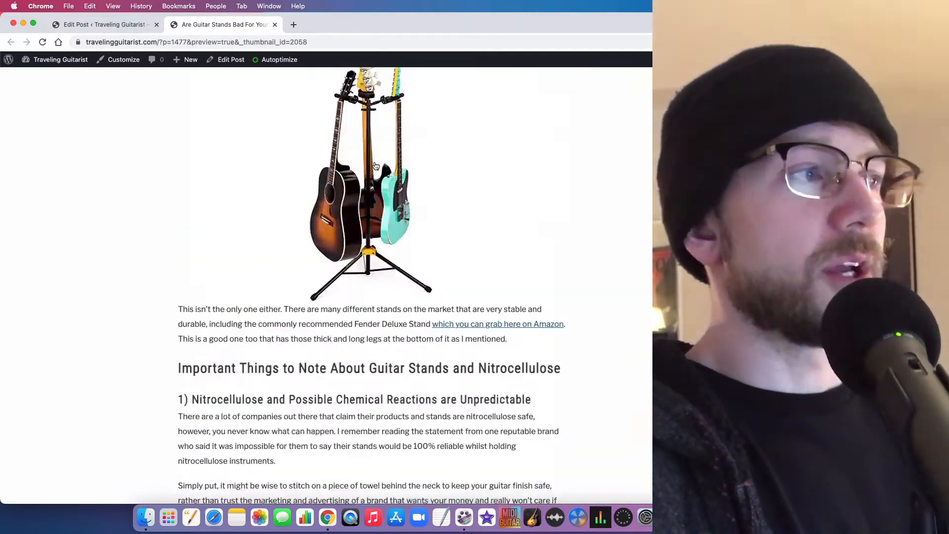
- Scroll up to '1) Nitrocellulose Can Chemically React with the Guitar Stand', then down past the worn bass photo to the Finish Overview heading
scroll(up, 3)
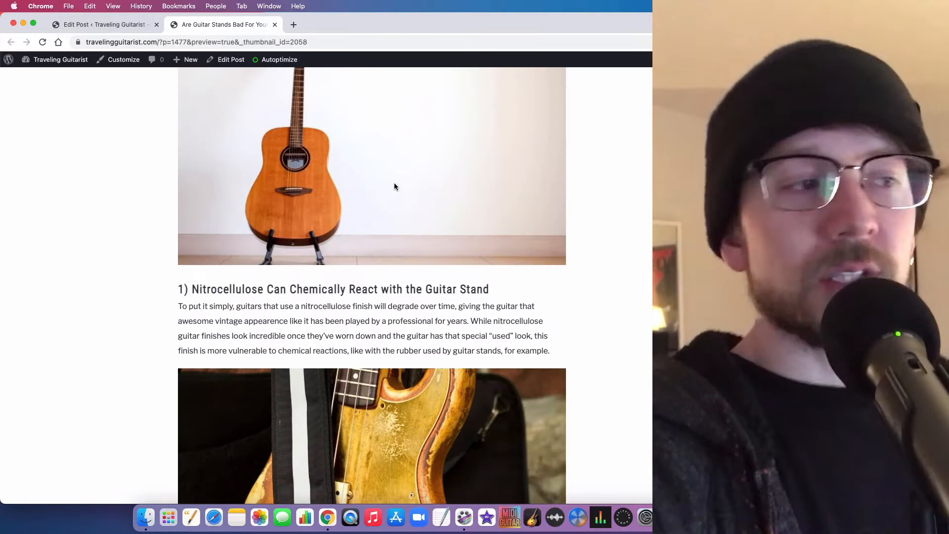
mouse_move(462, 207)
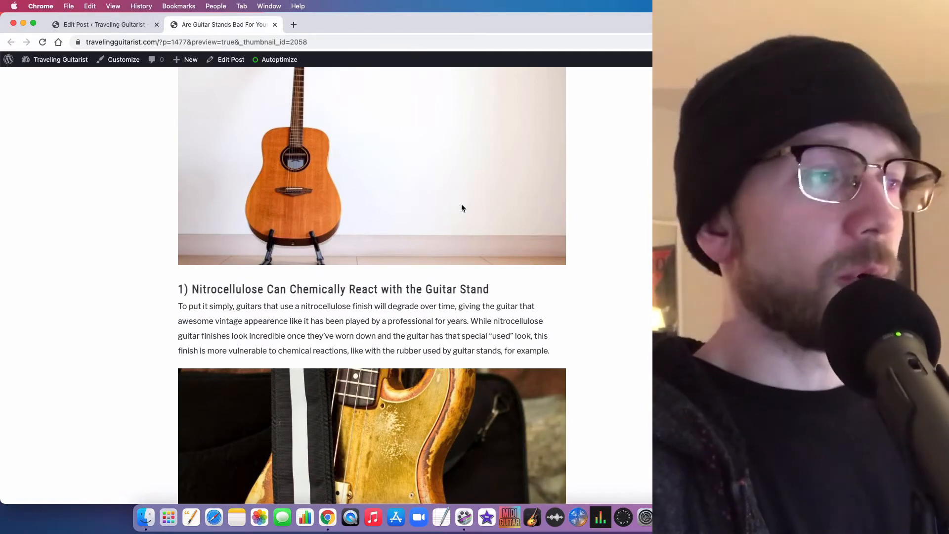
scroll(down, 3)
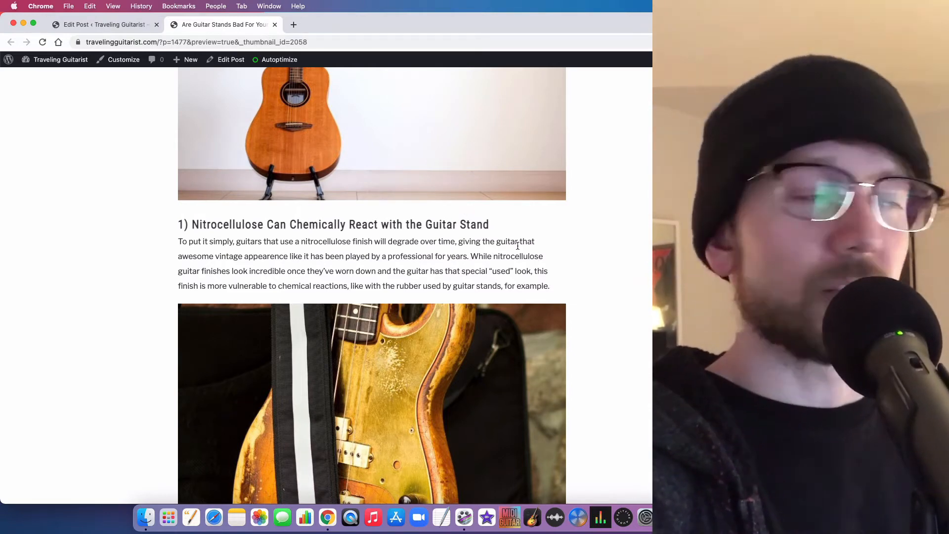
scroll(down, 3)
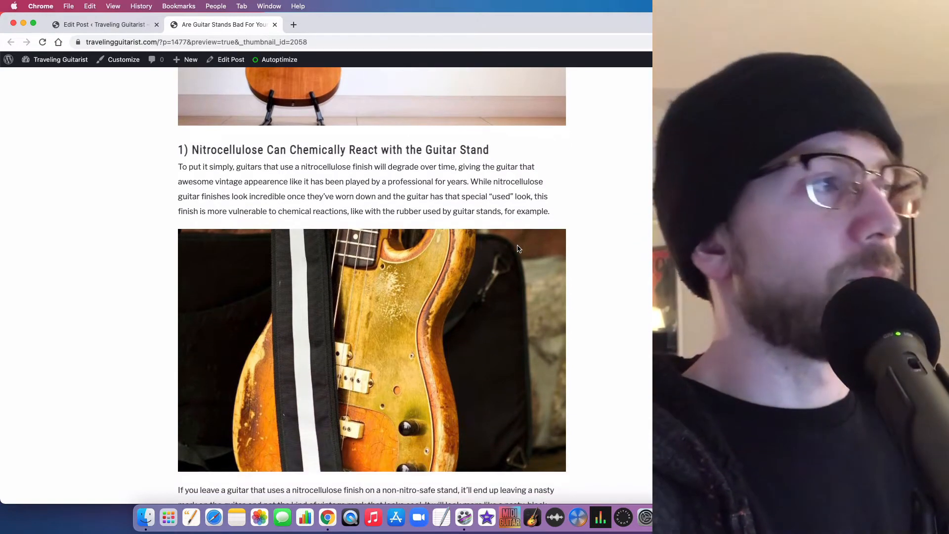
mouse_move(401, 322)
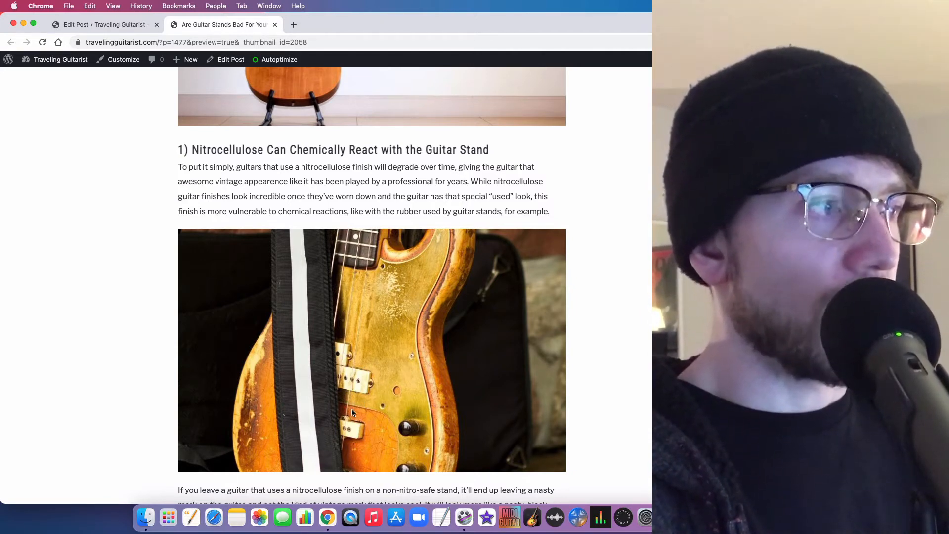
mouse_move(427, 321)
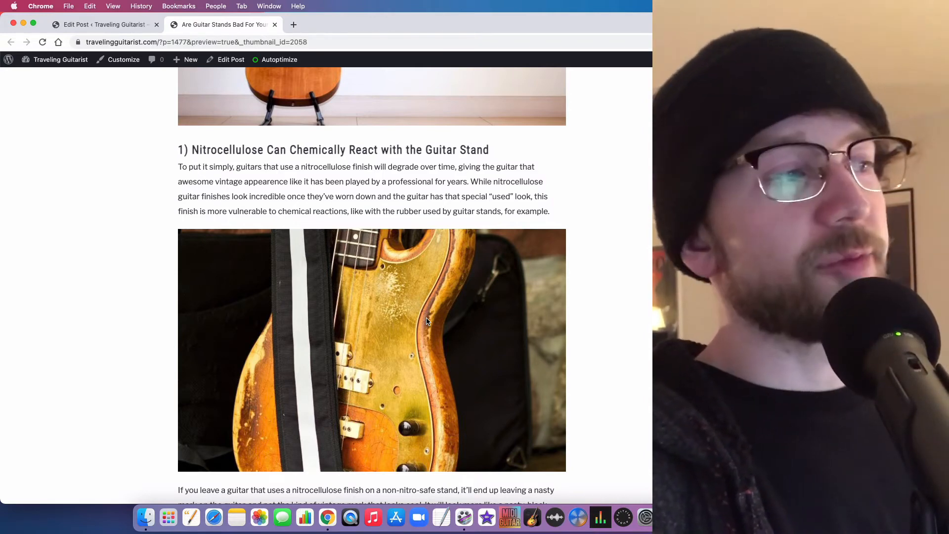
scroll(down, 3)
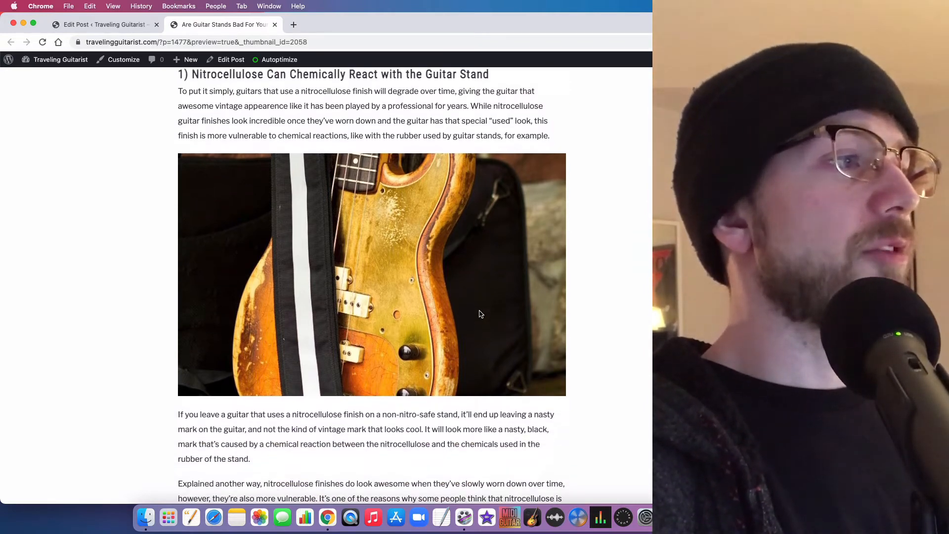
scroll(down, 3)
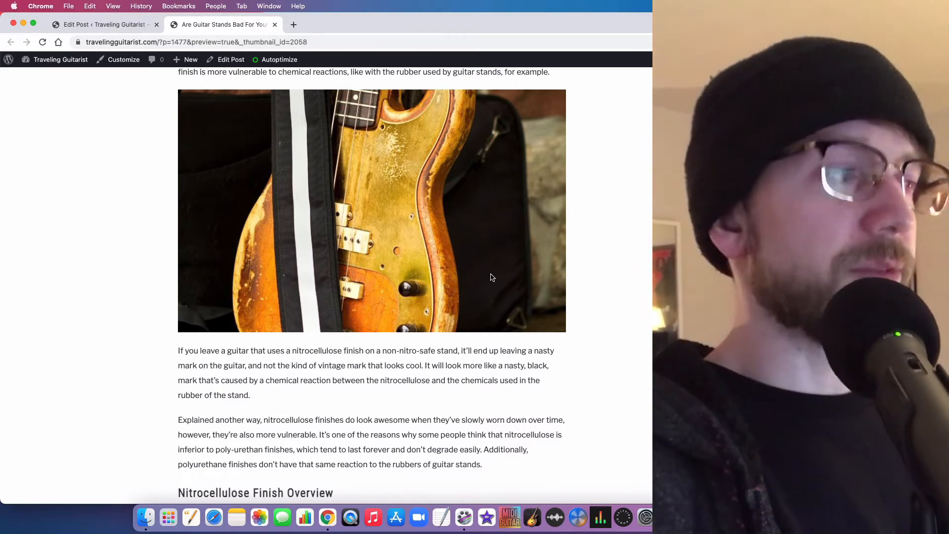
- Scroll down past the Hercules image into 'Nitrocellulose and Possible Chemical Reactions are Unpredictable'
scroll(down, 3)
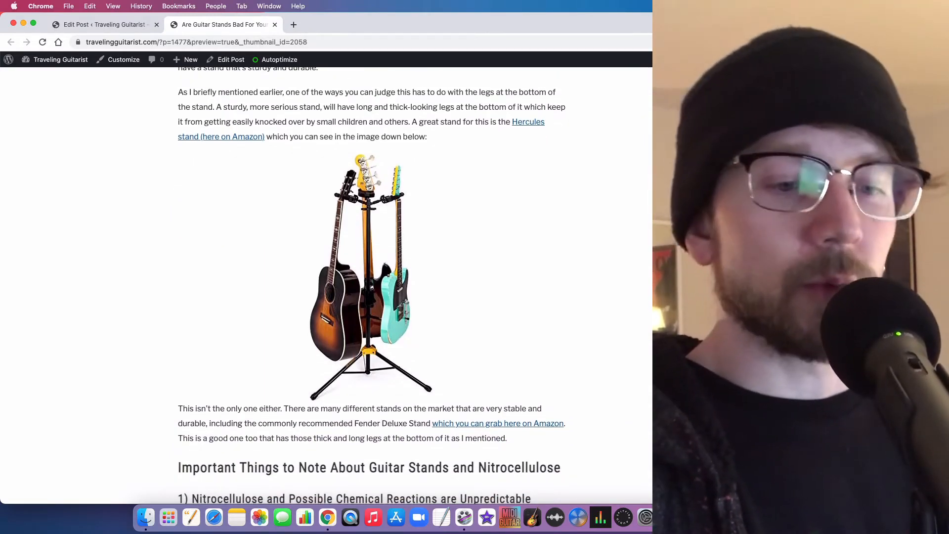
scroll(down, 3)
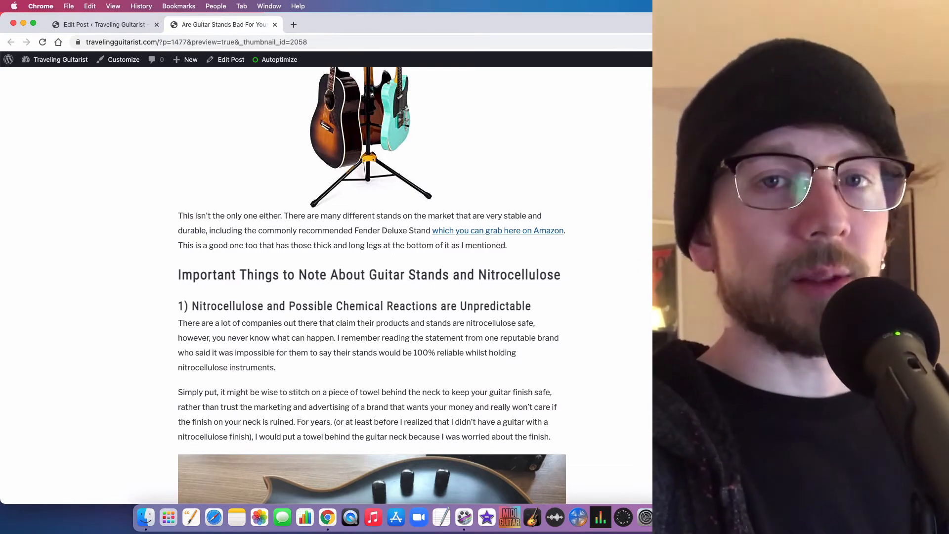
- Scroll past the towel paragraph to the black Les Paul-style guitar photo and ESP Eclipse II note
scroll(down, 3)
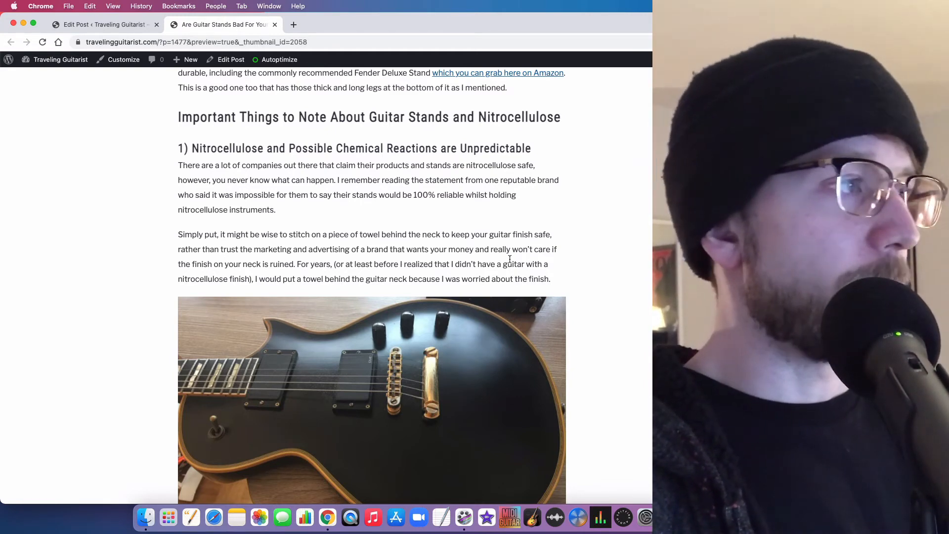
scroll(down, 3)
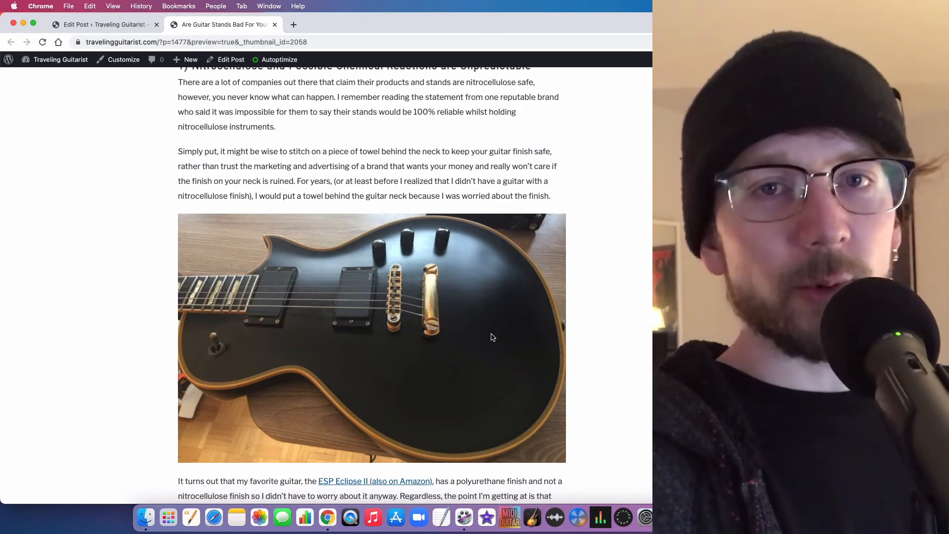
- Scroll back to the top of the post showing the opening guitar images and intro paragraphs
scroll(down, 3)
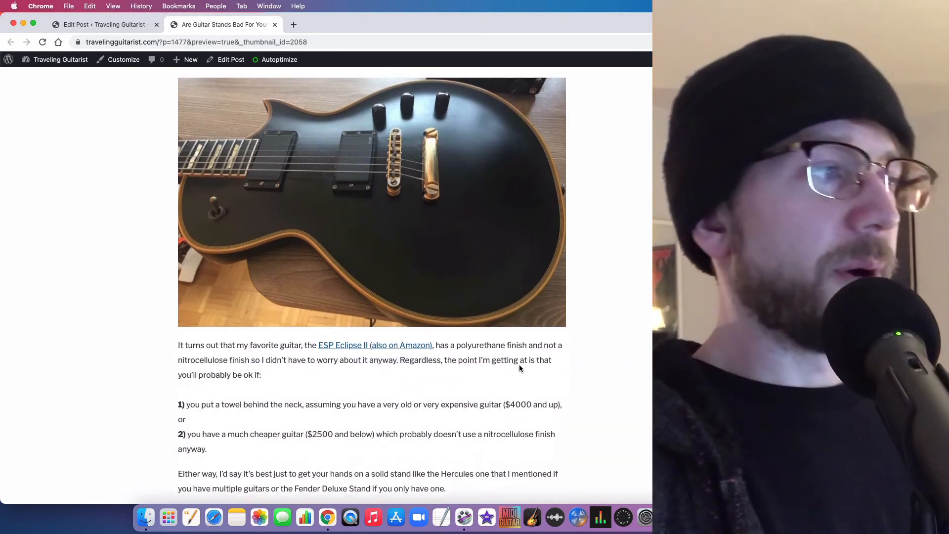
scroll(down, 3)
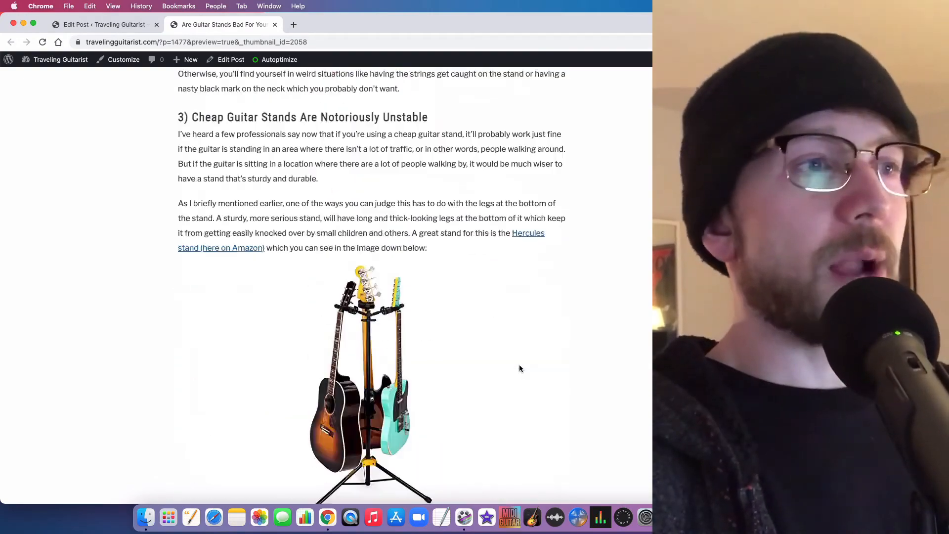
scroll(down, 3)
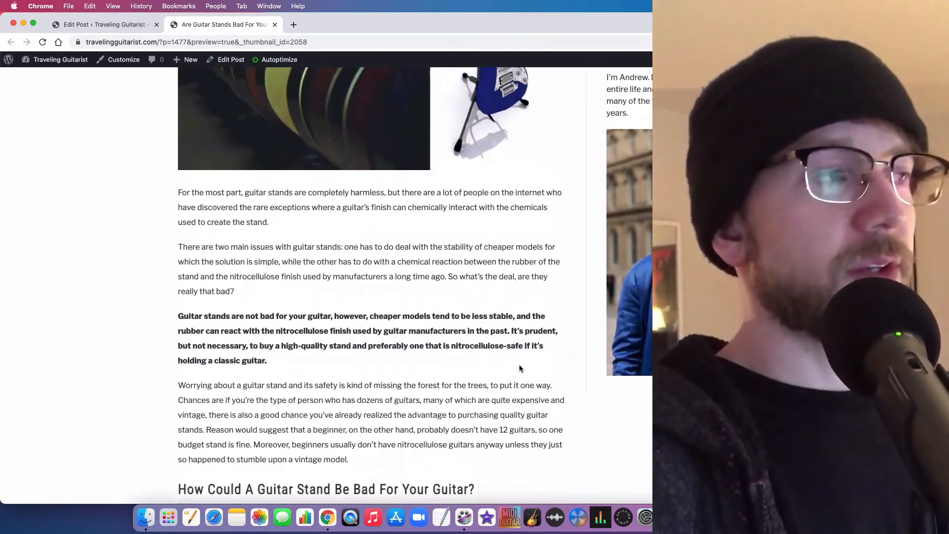
scroll(up, 3)
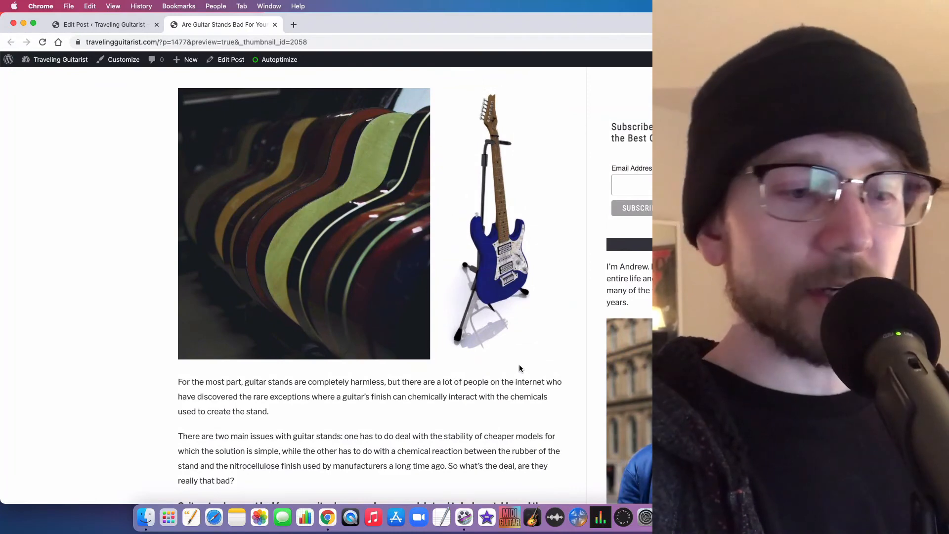